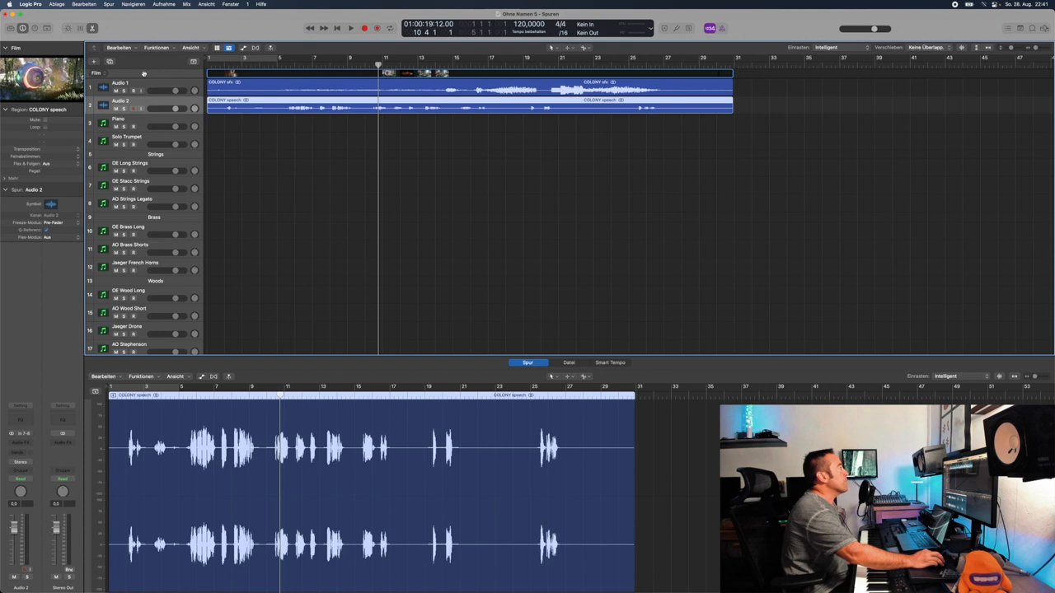
Show the global Marker, Tempo and Beat-Mapping tracks above the film and audio tracks.
left_click(99, 72)
type("Sfx")
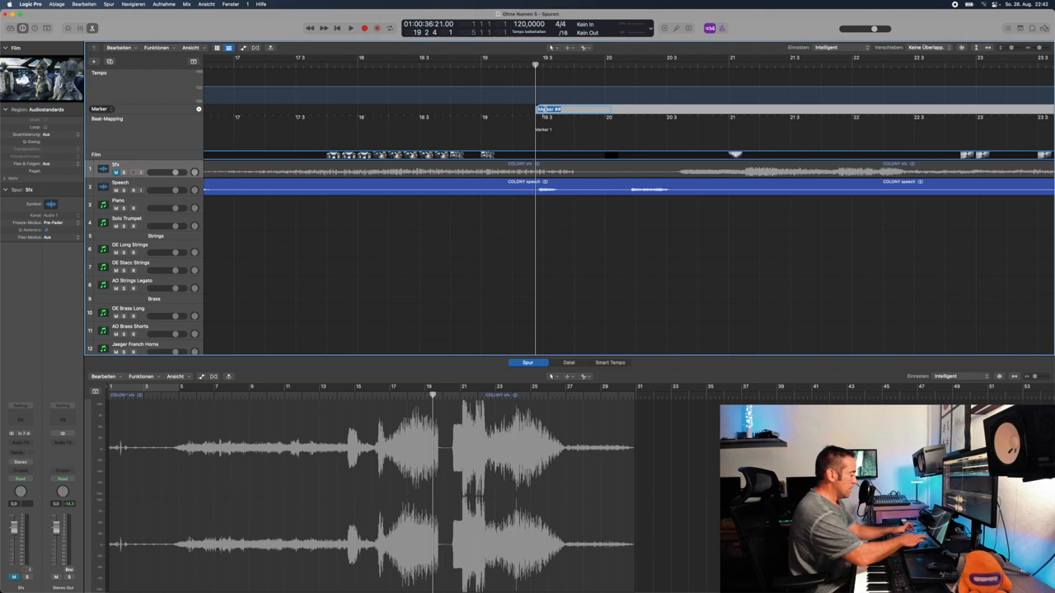
Create a marker on the Marker track at bar 19 3.
left_click(350, 28)
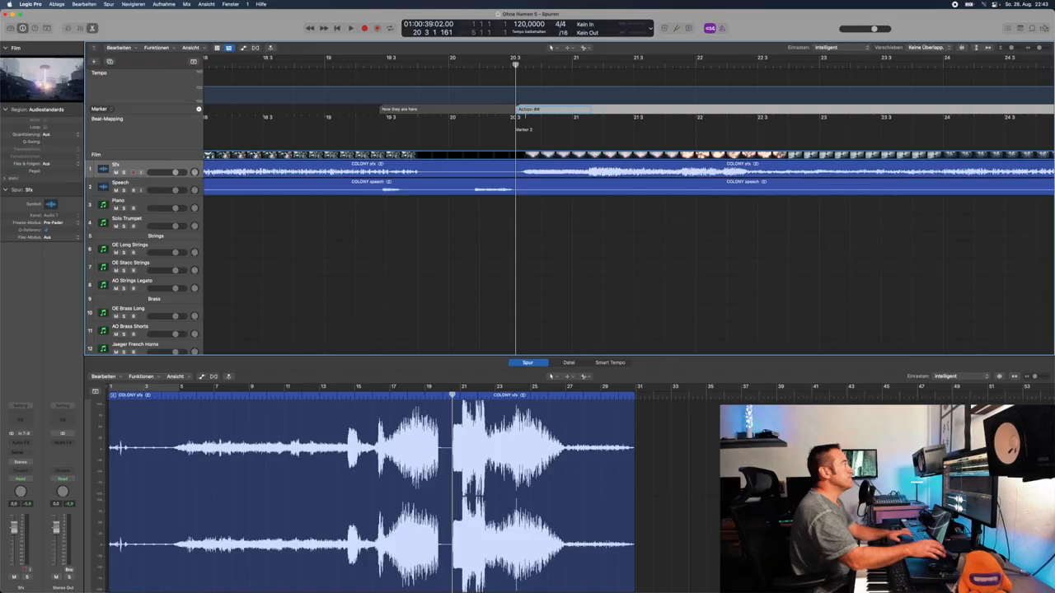
Name marker 1 'Now they are here', add marker 2 at bar 20 3, and play back.
left_click(350, 27)
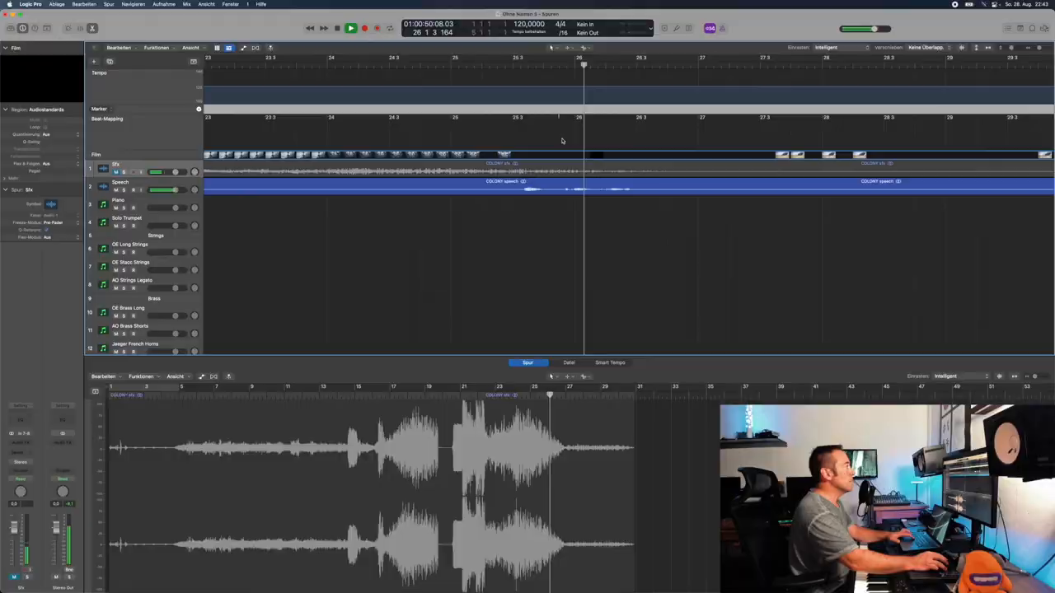